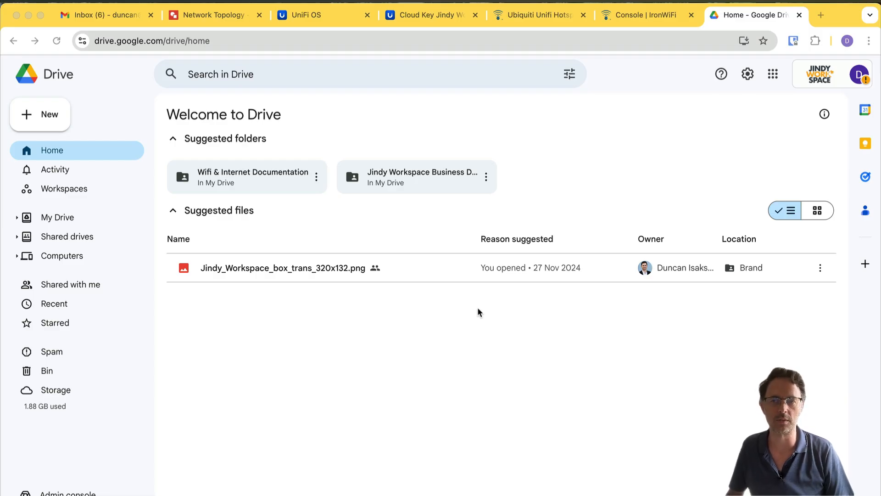
- From the Drive settings menu, go to the Get Drive for desktop download page
click(151, 40)
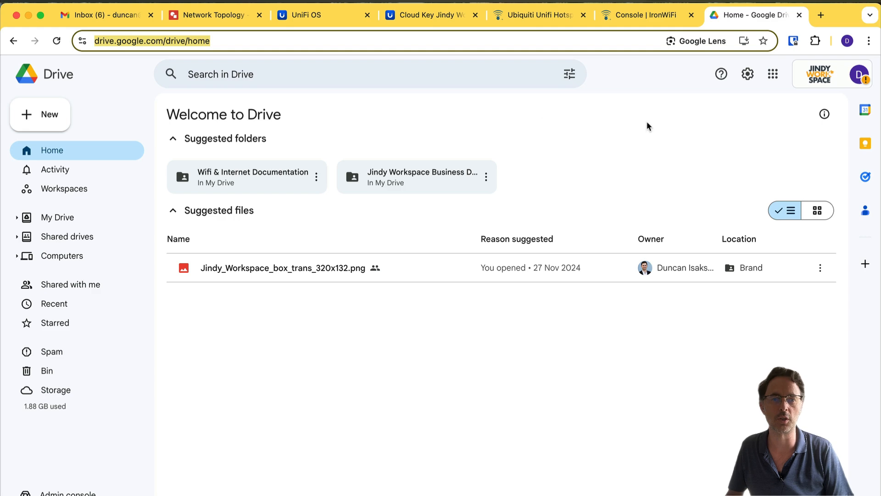
click(747, 74)
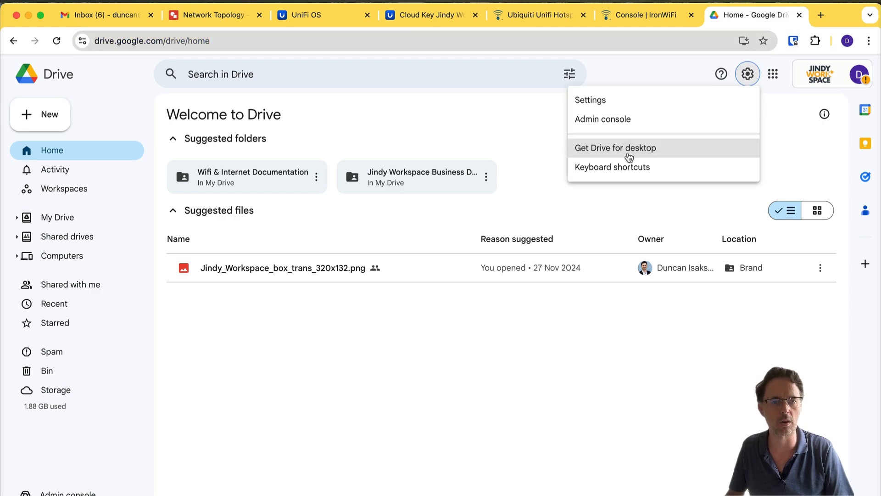
click(615, 147)
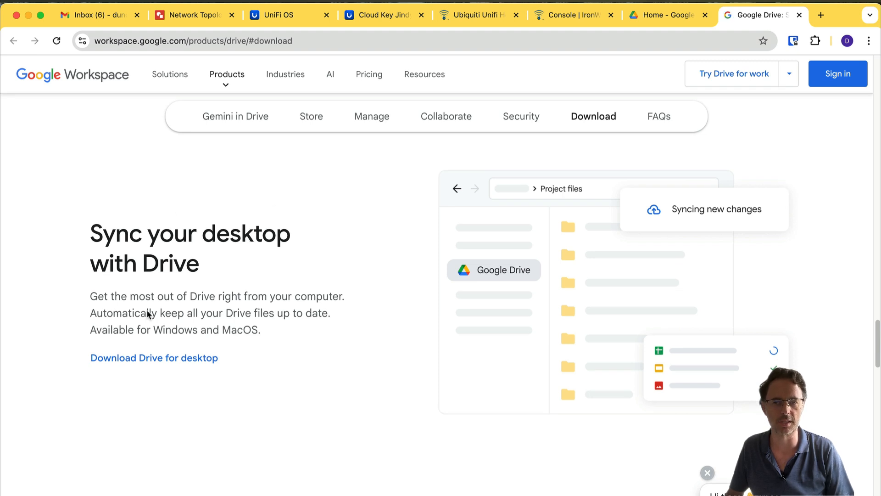
mouse_move(146, 364)
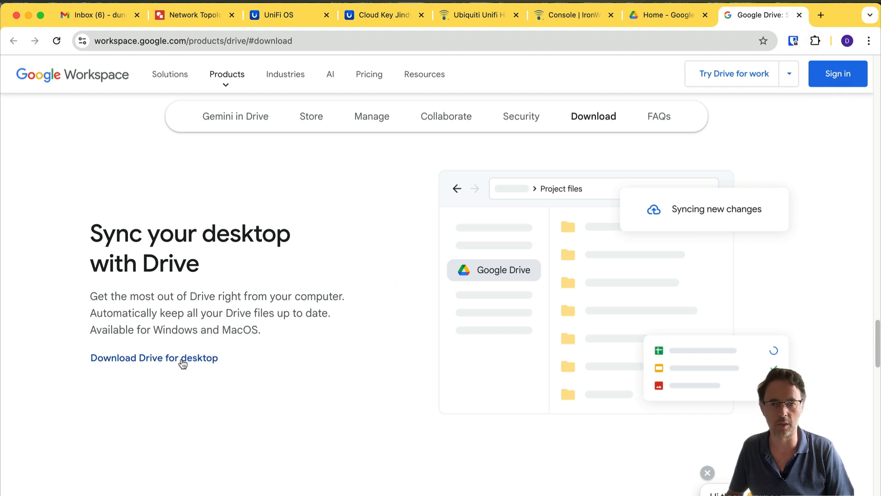
- Follow the Download Drive for desktop link to the install help page
click(153, 357)
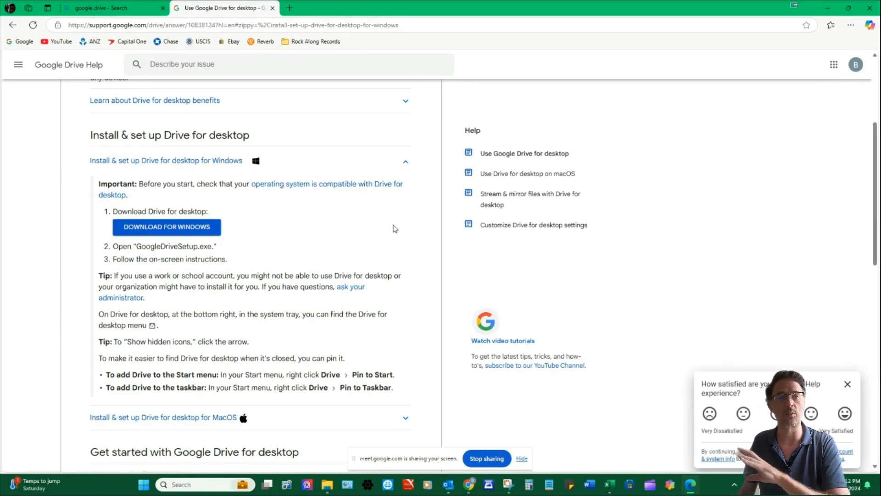
- Download GoogleDriveSetup.exe for Windows and run it from the Downloads panel
click(166, 226)
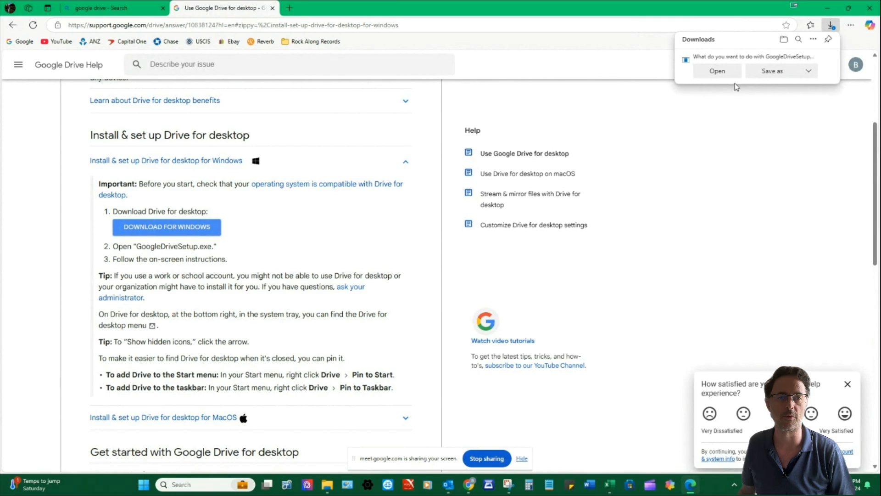
click(717, 71)
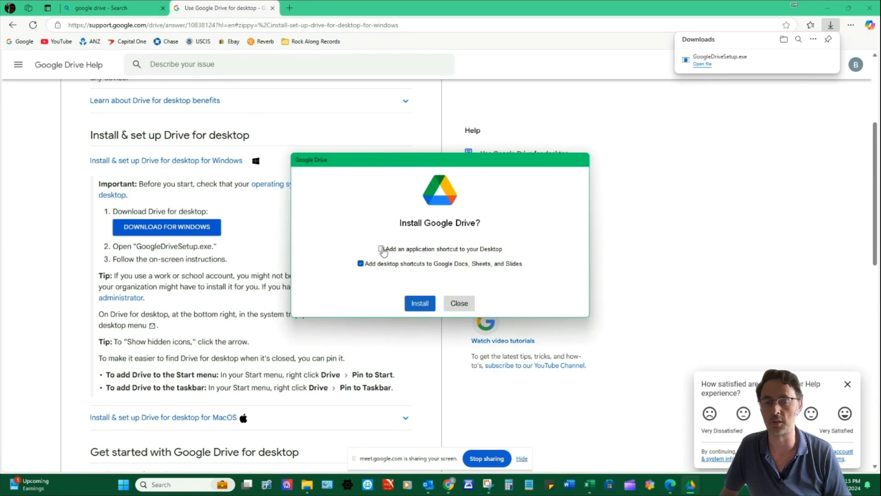
- Install Drive with a desktop application shortcut added, then launch it to the sign-in screen
click(381, 249)
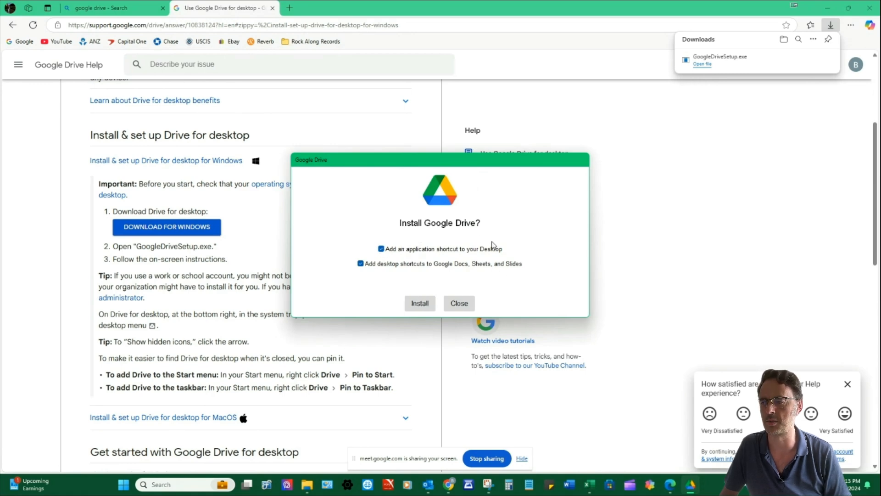
click(420, 303)
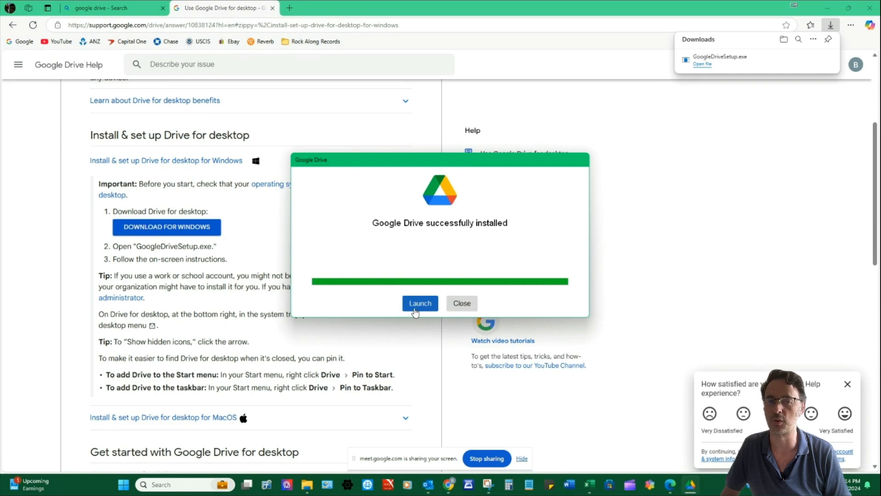
click(420, 304)
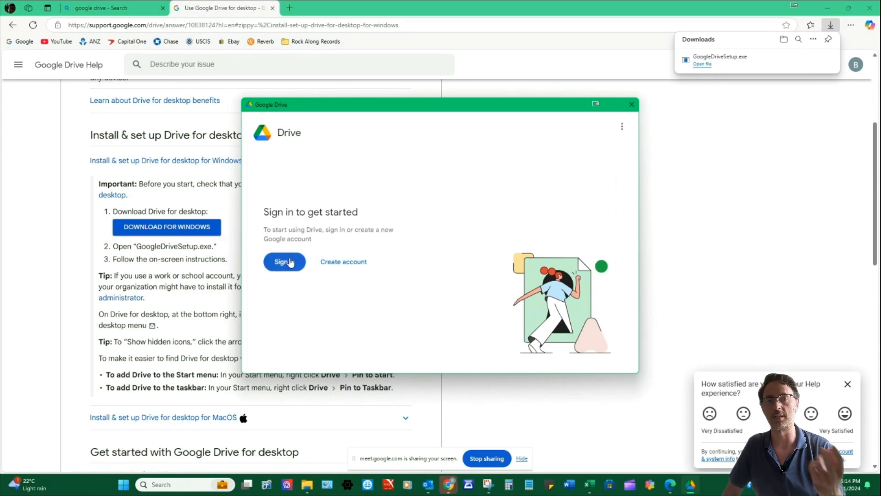
- Sign Drive for desktop in with the existing listed work account and confirm
click(285, 262)
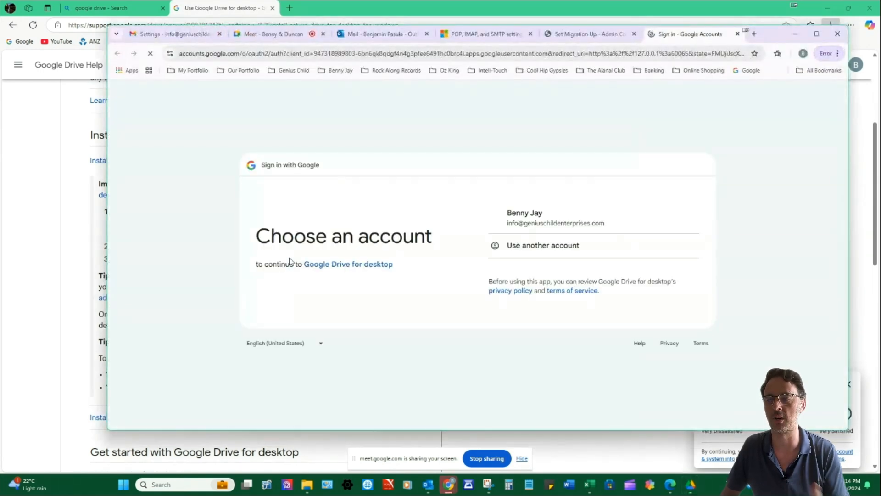
click(524, 218)
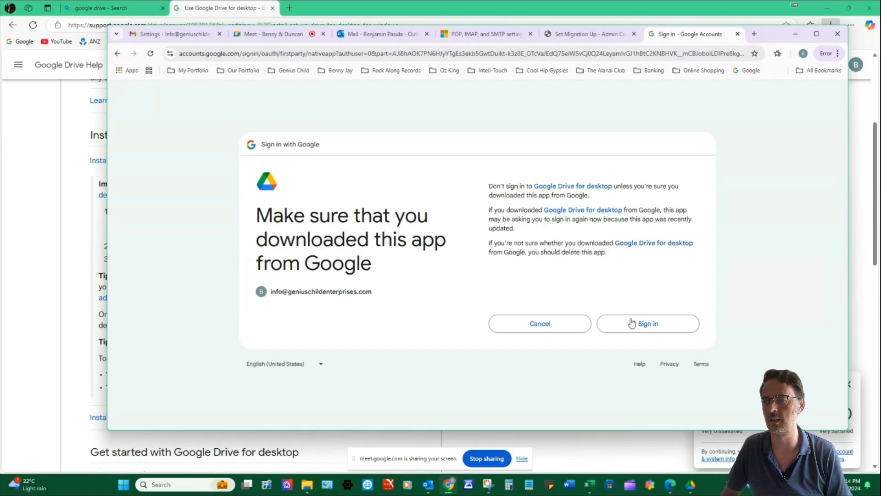
click(646, 324)
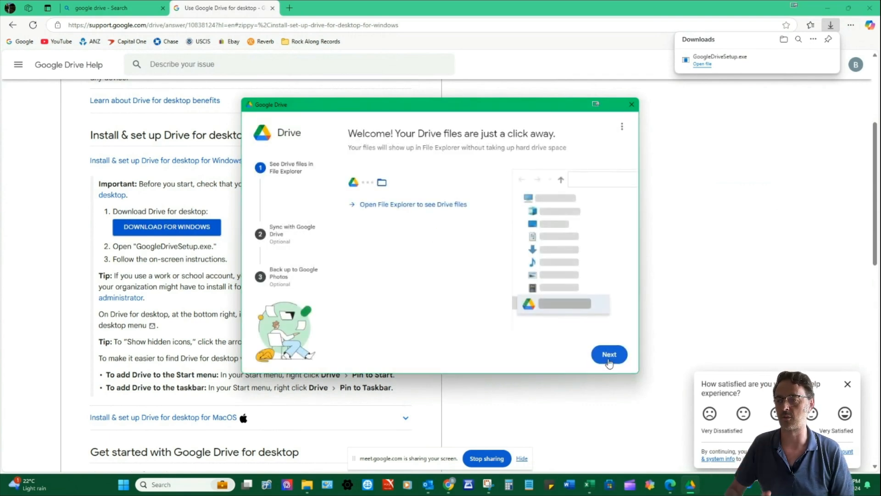
- Continue past the welcome and offline screens and dismiss the sync versus backup popup
click(608, 354)
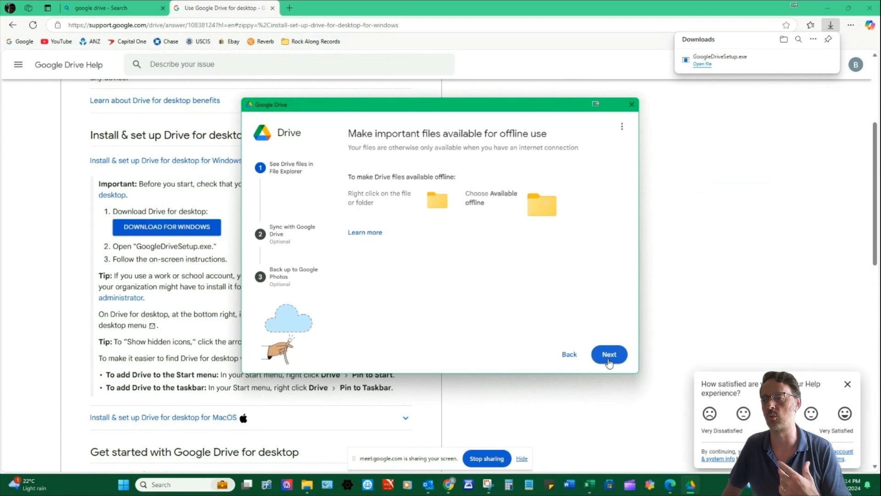
click(609, 355)
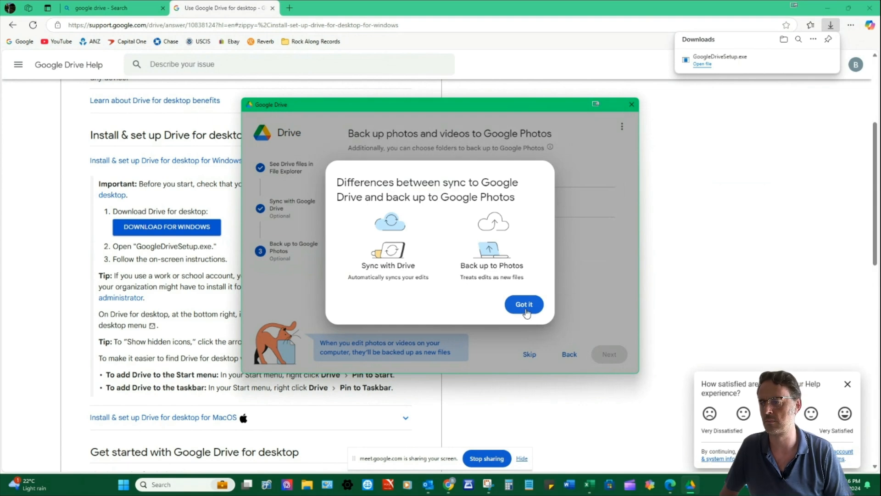
click(523, 304)
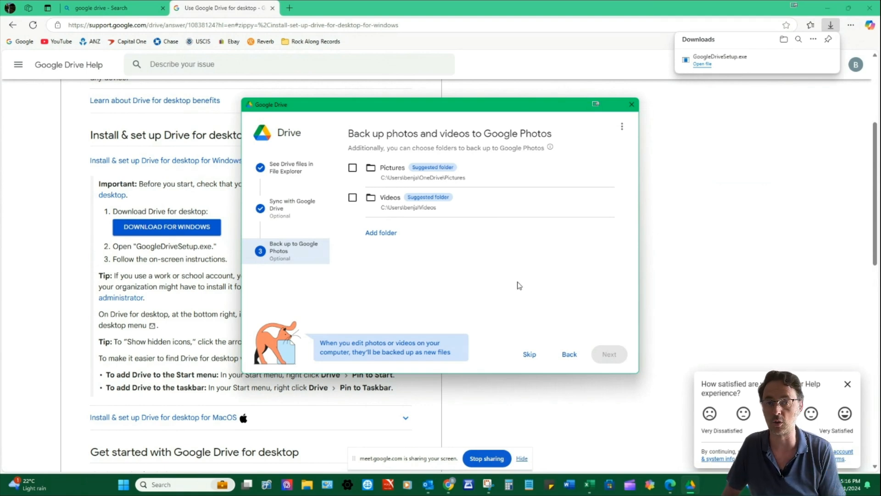
mouse_move(497, 256)
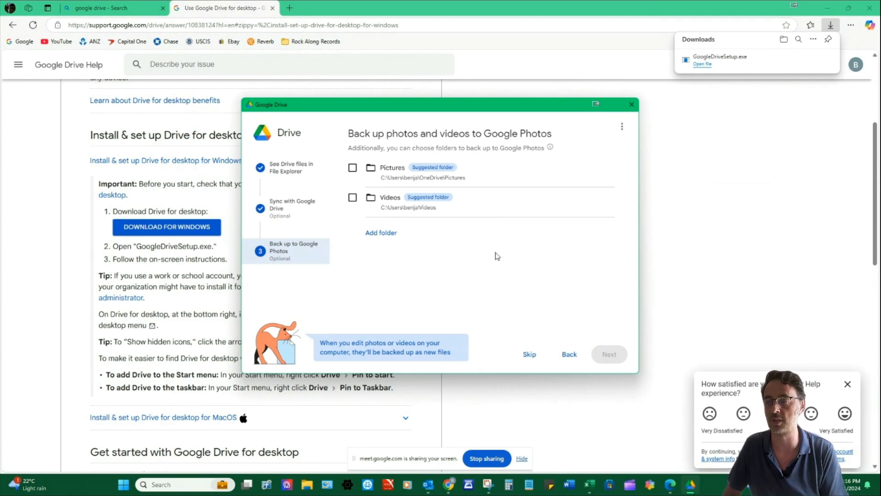
- Enable Google Photos backup for Pictures and Videos, then finish setup and open Drive
click(353, 167)
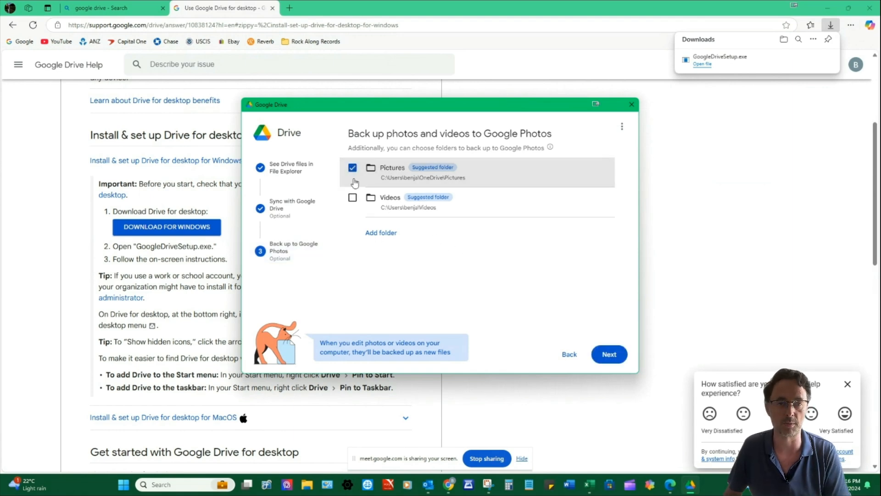
click(353, 197)
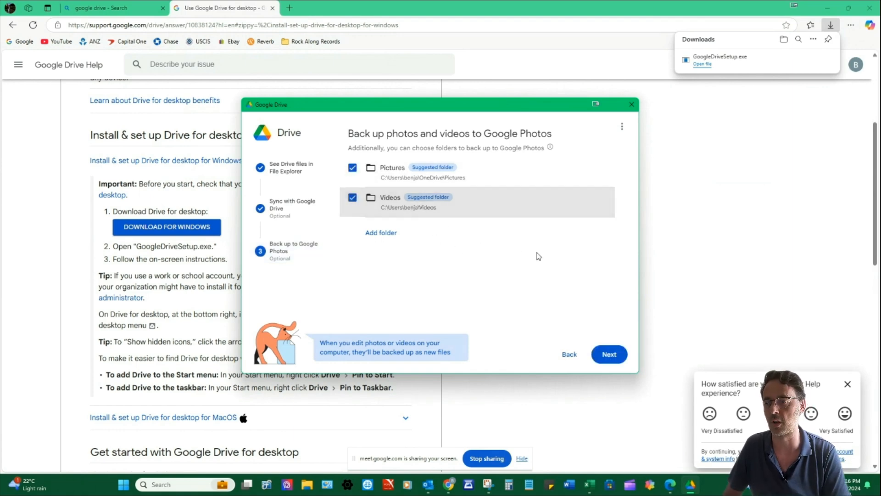
mouse_move(540, 260)
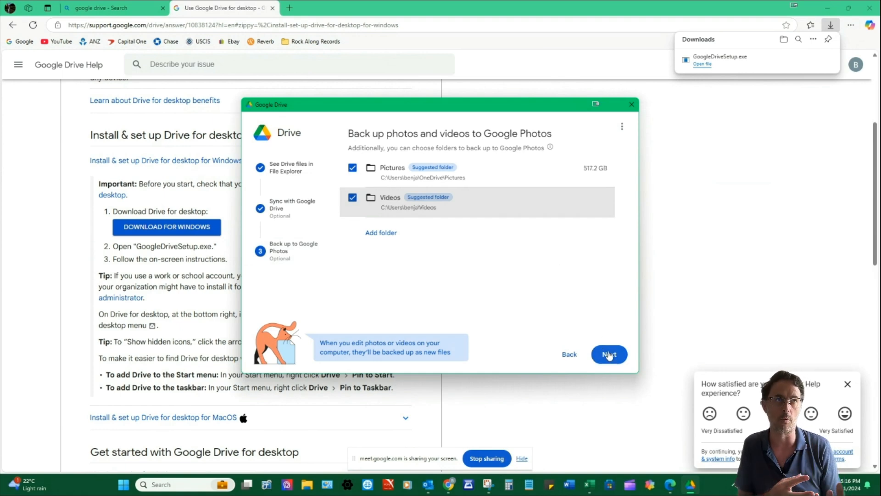
click(609, 354)
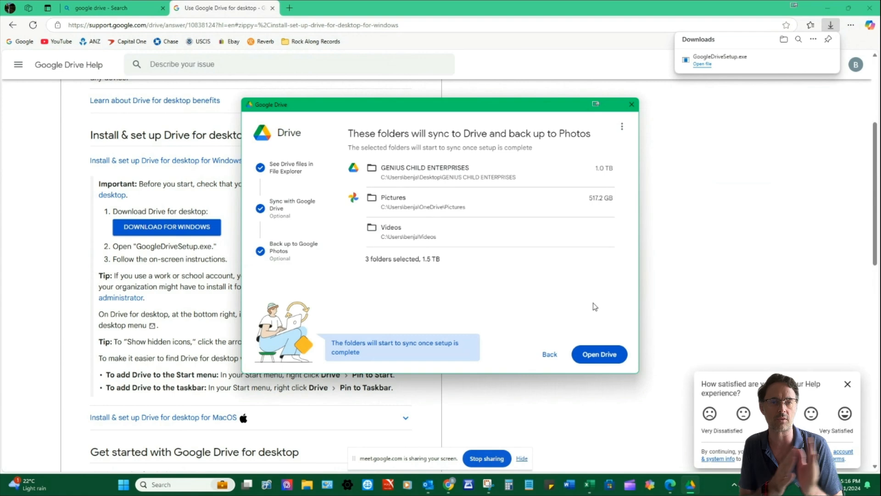
mouse_move(570, 313)
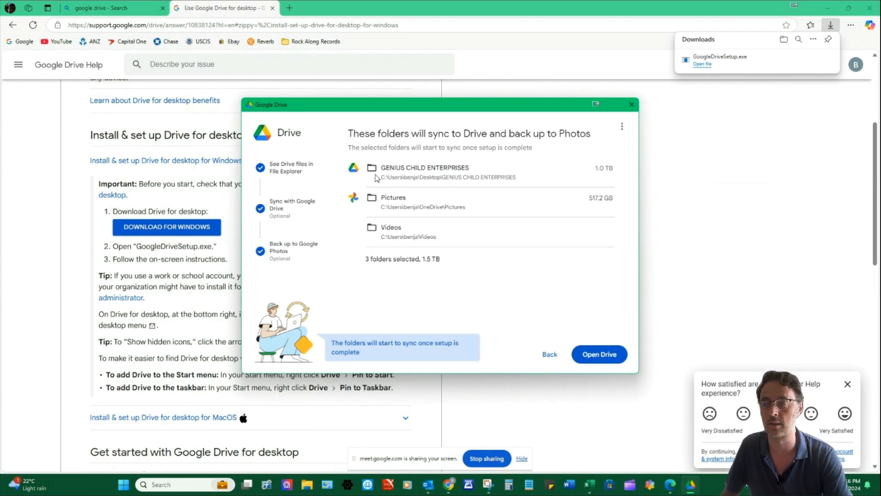
mouse_move(437, 257)
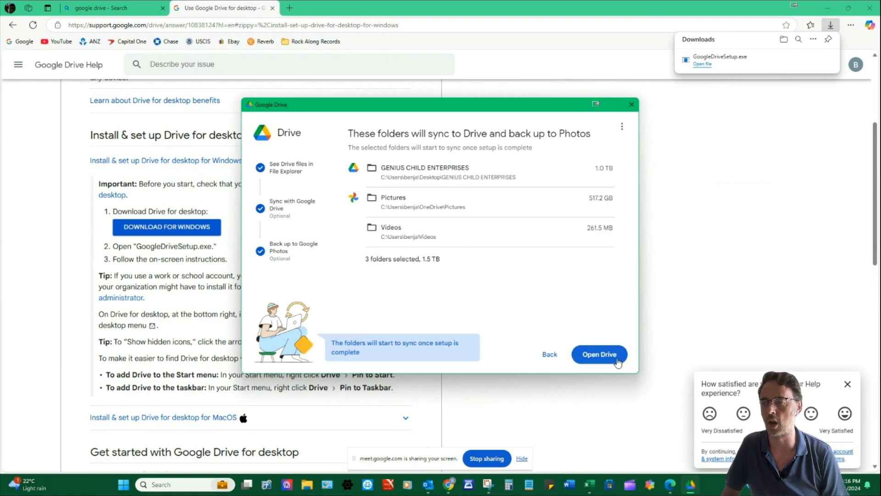
click(599, 354)
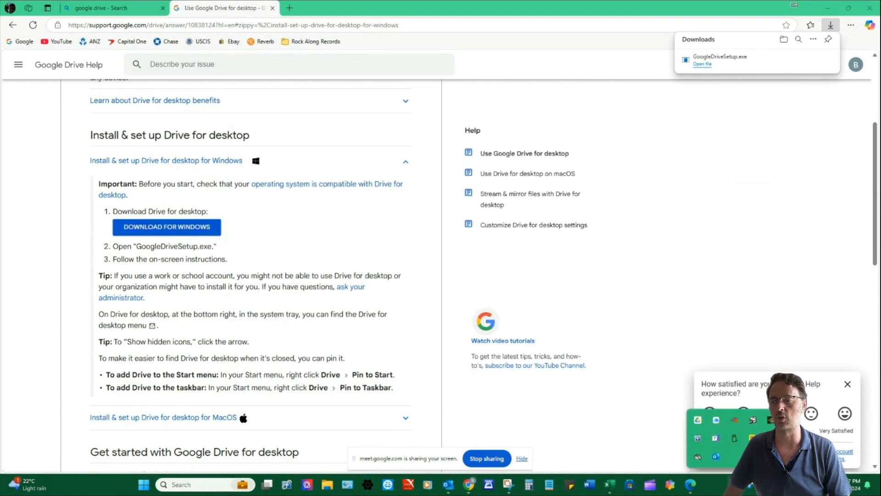
mouse_move(698, 419)
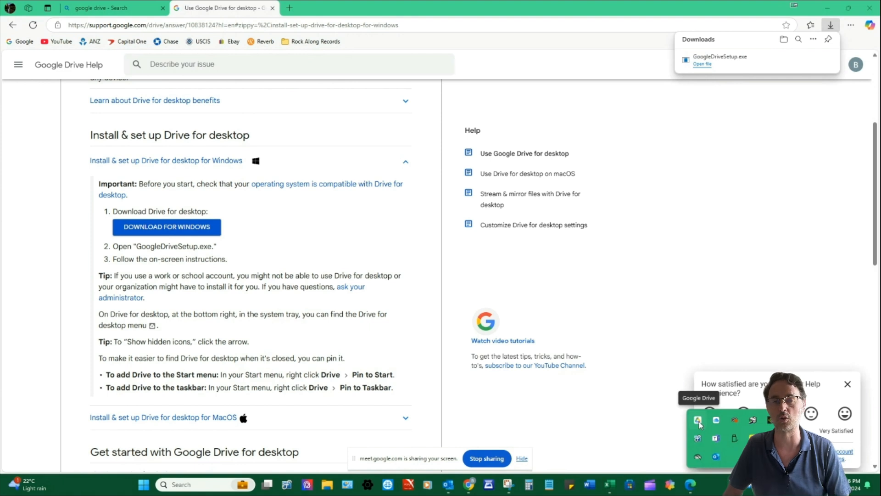
- Show the Google Drive sync activity panel from the system tray, then dismiss it
click(698, 420)
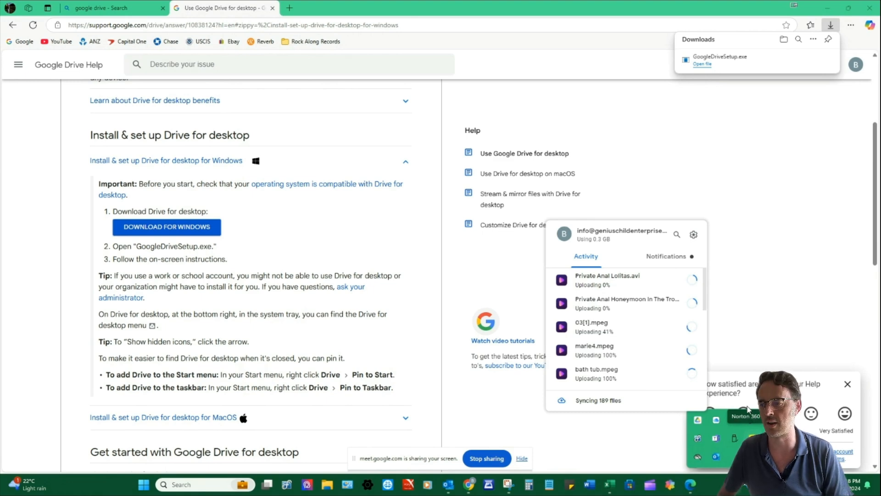
click(143, 484)
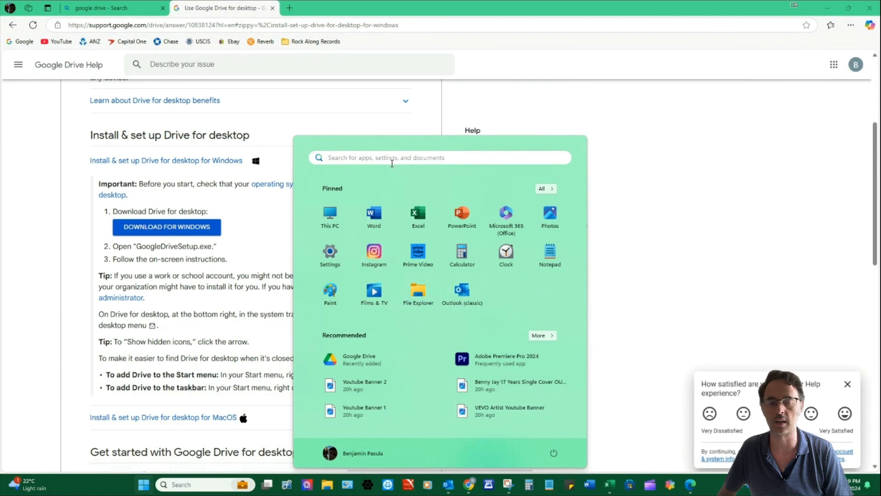
mouse_move(418, 292)
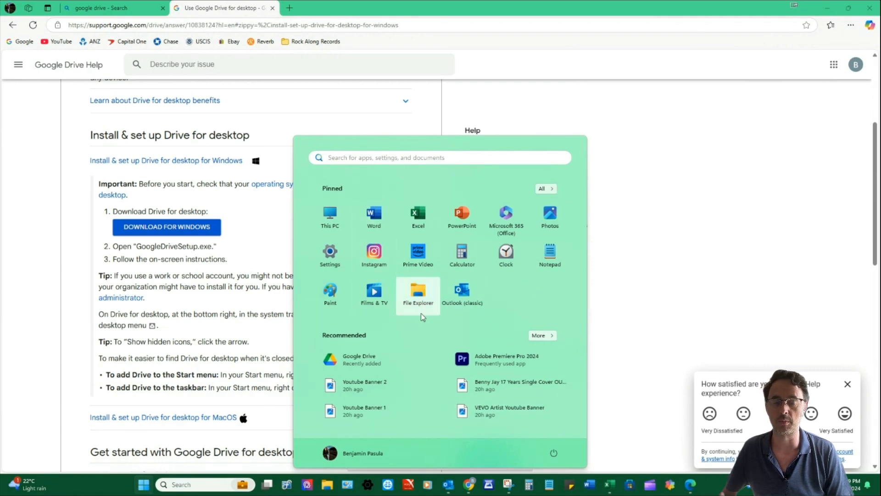
- Launch File Explorer and show the Navigation pane folder tree
click(418, 292)
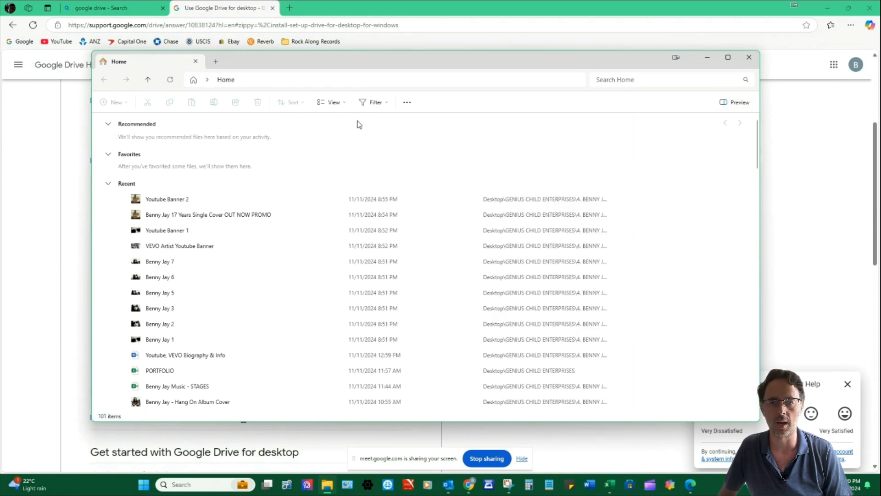
click(332, 102)
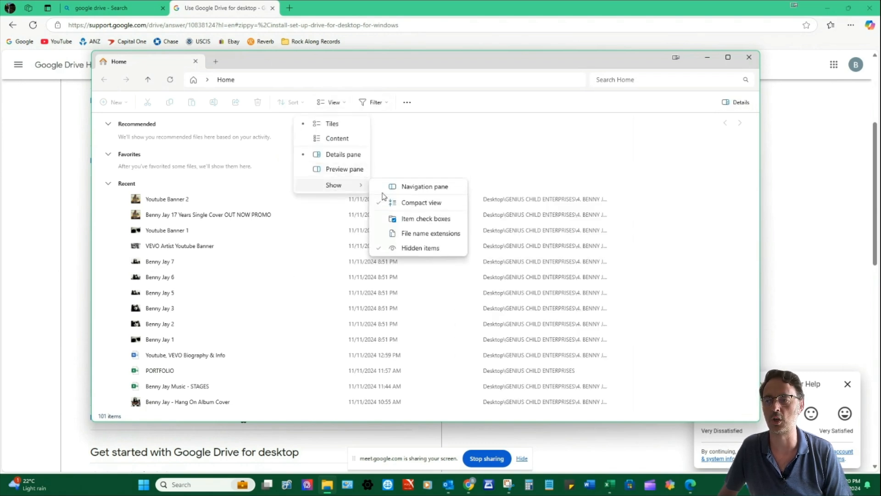
click(424, 187)
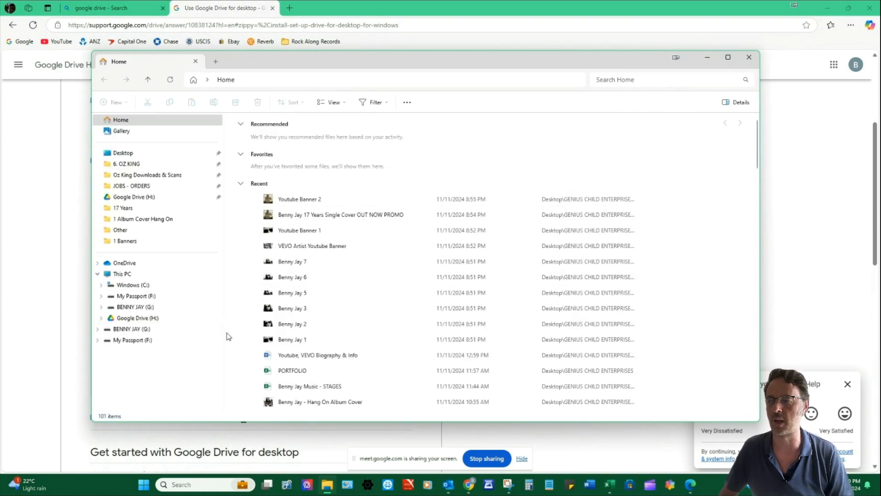
mouse_move(137, 318)
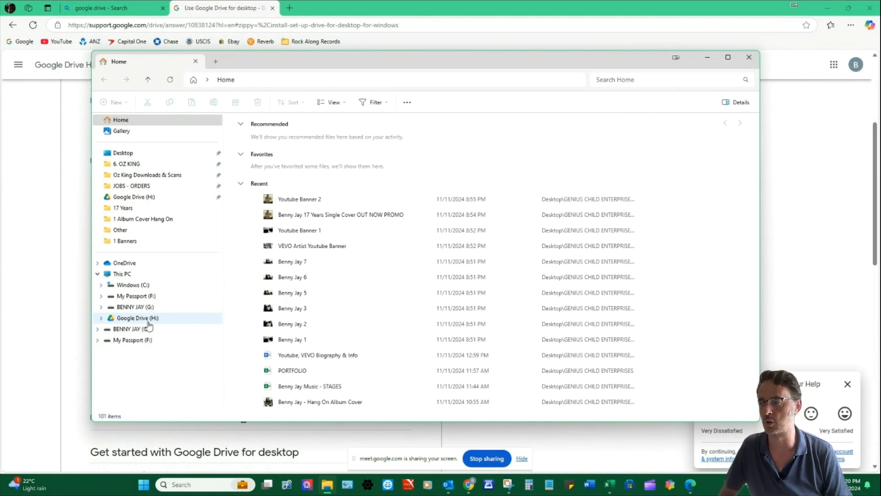
- Open the Google Drive (H:) drive under This PC
click(136, 317)
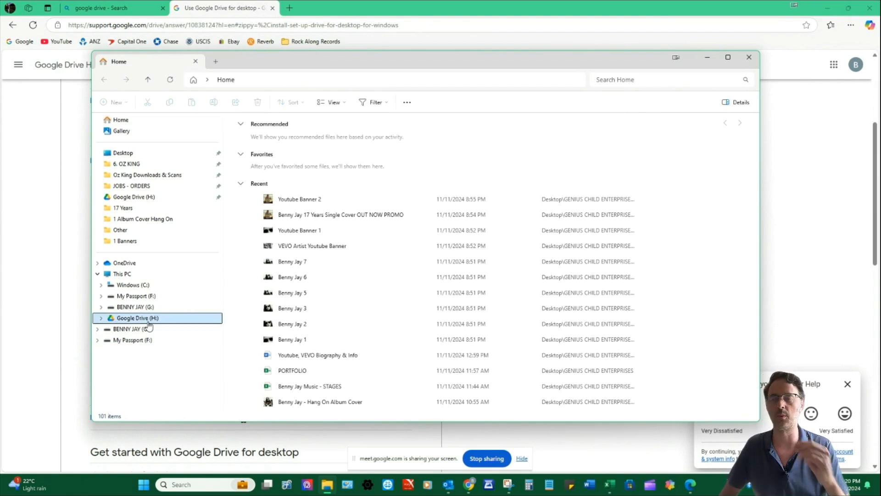
double_click(137, 317)
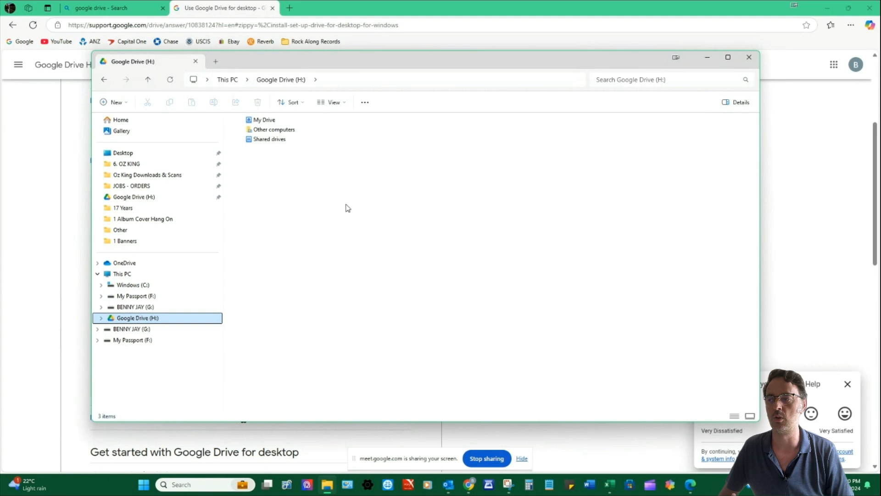
mouse_move(342, 186)
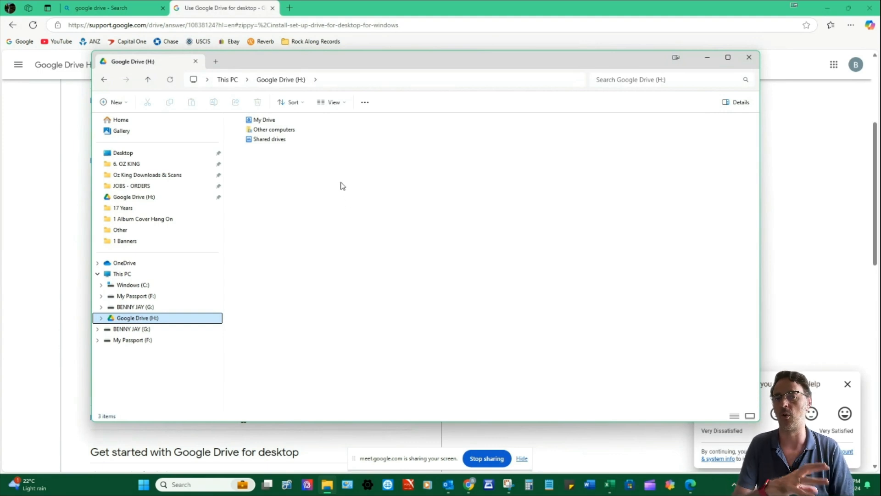